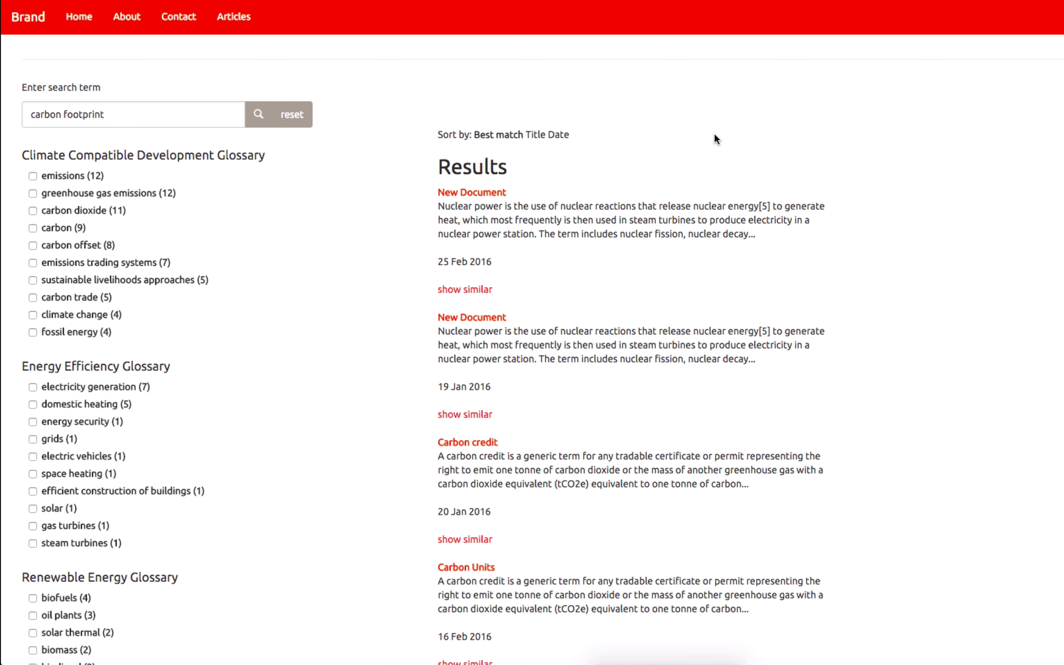
mouse_move(721, 137)
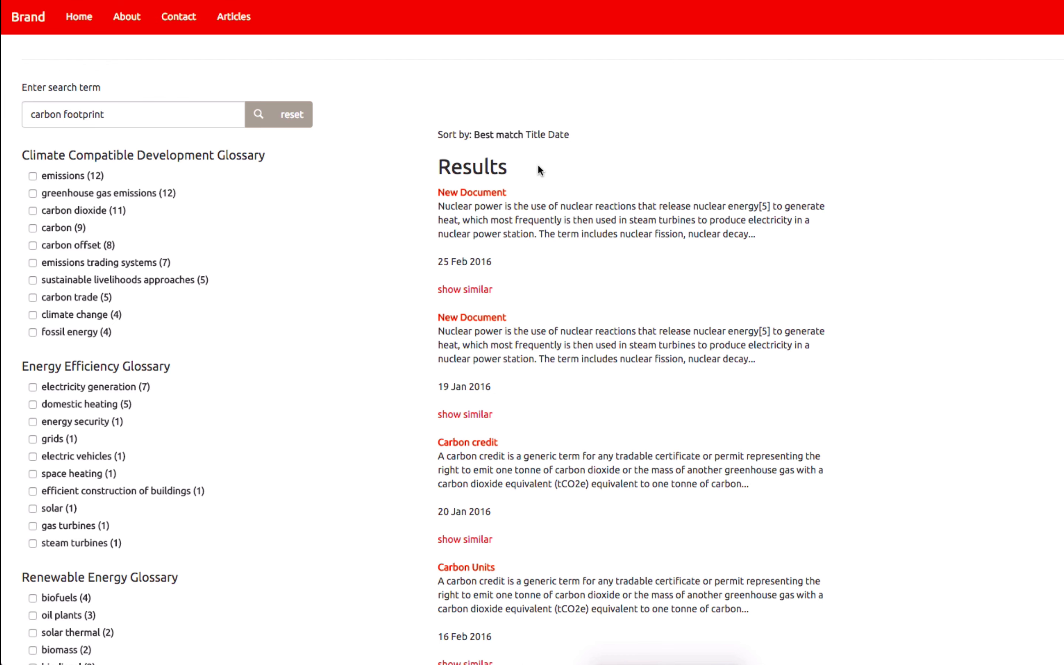
mouse_move(543, 154)
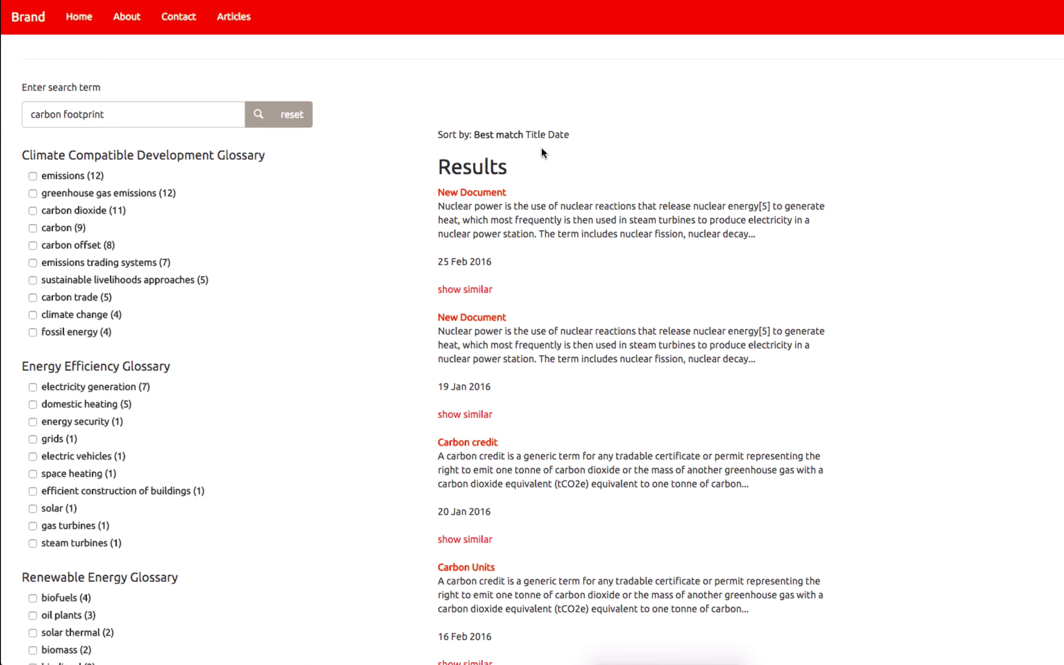
Step: Expand 'More related searches' for carbon footprint to list narrower, also-related and broader searches
scroll(down, 3)
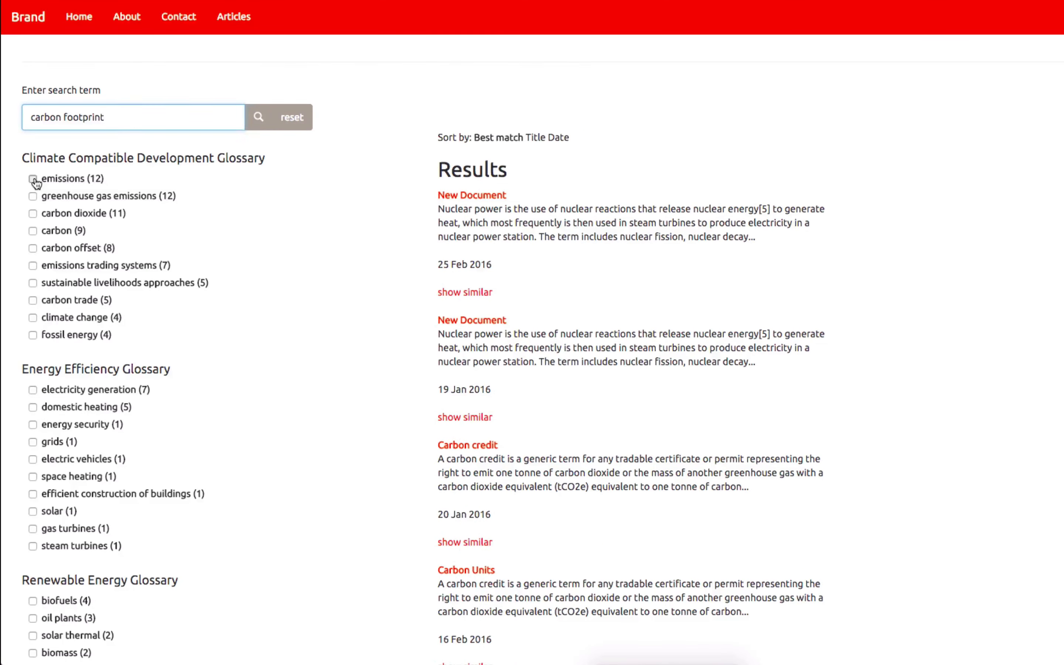
click(33, 178)
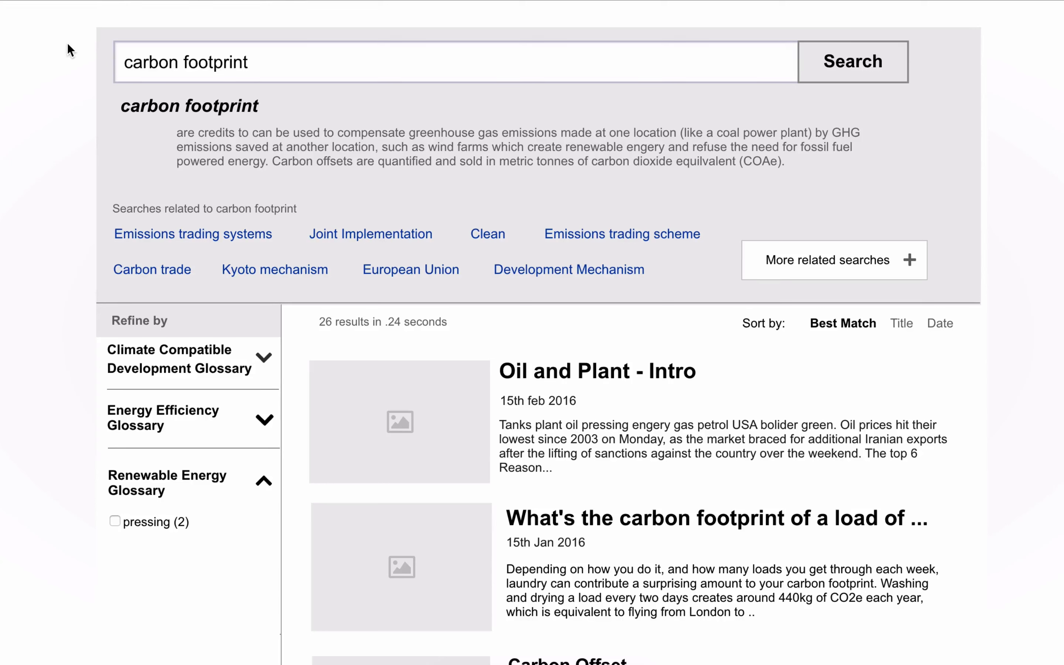
mouse_move(195, 101)
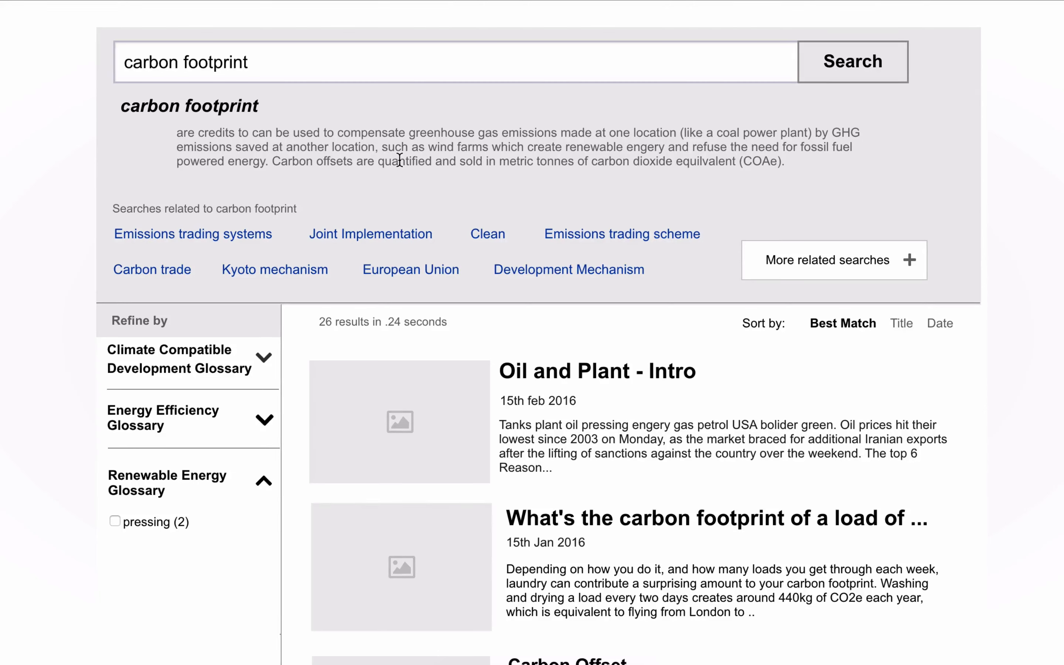
click(825, 260)
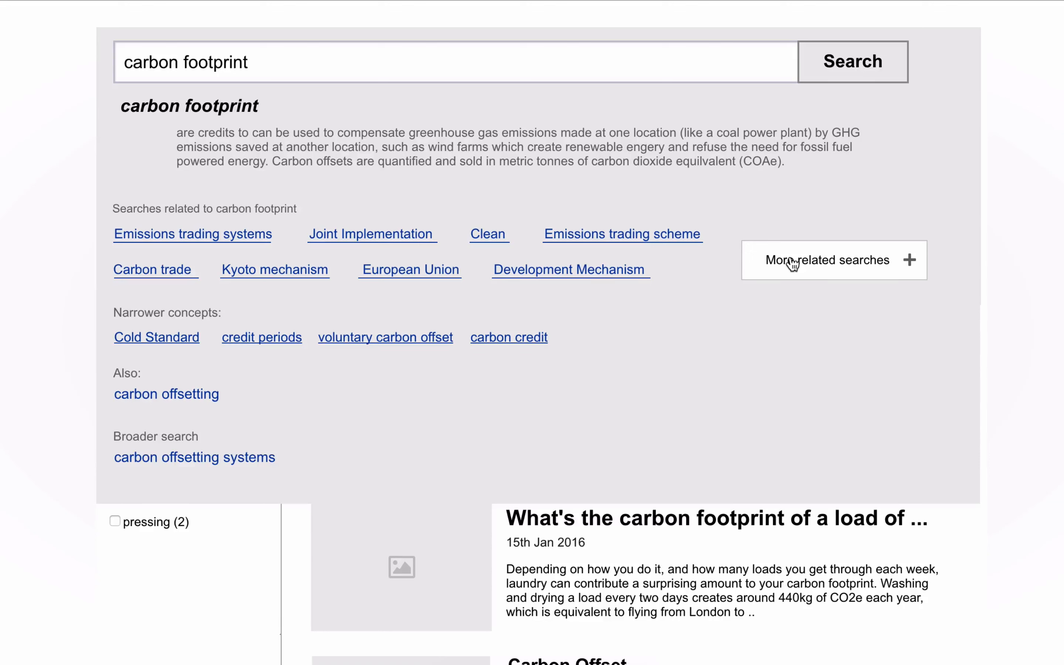
mouse_move(400, 387)
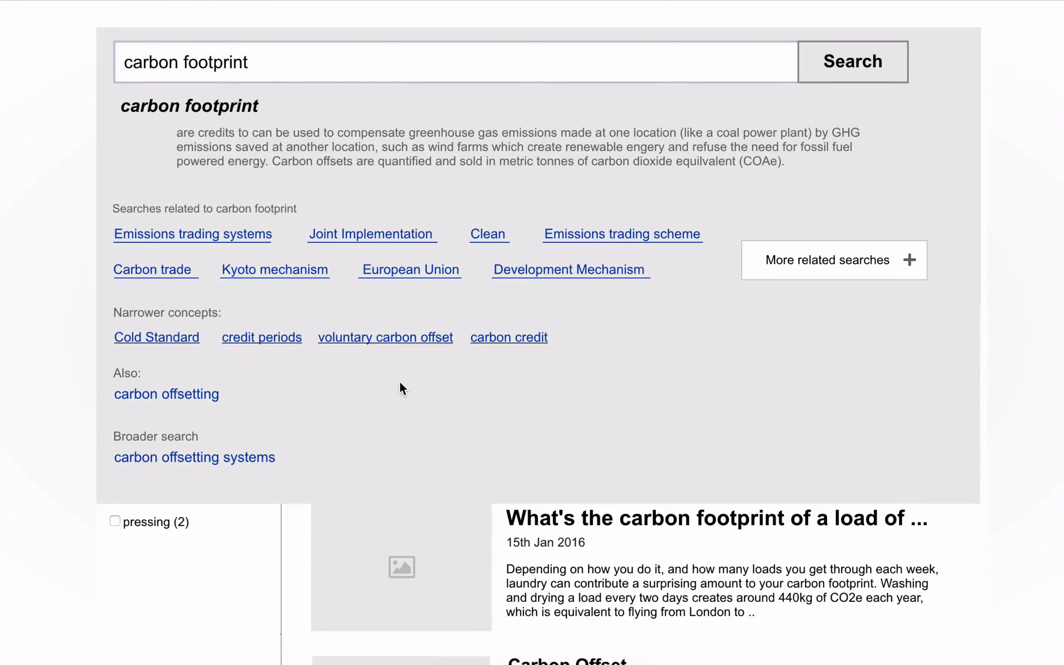
mouse_move(210, 322)
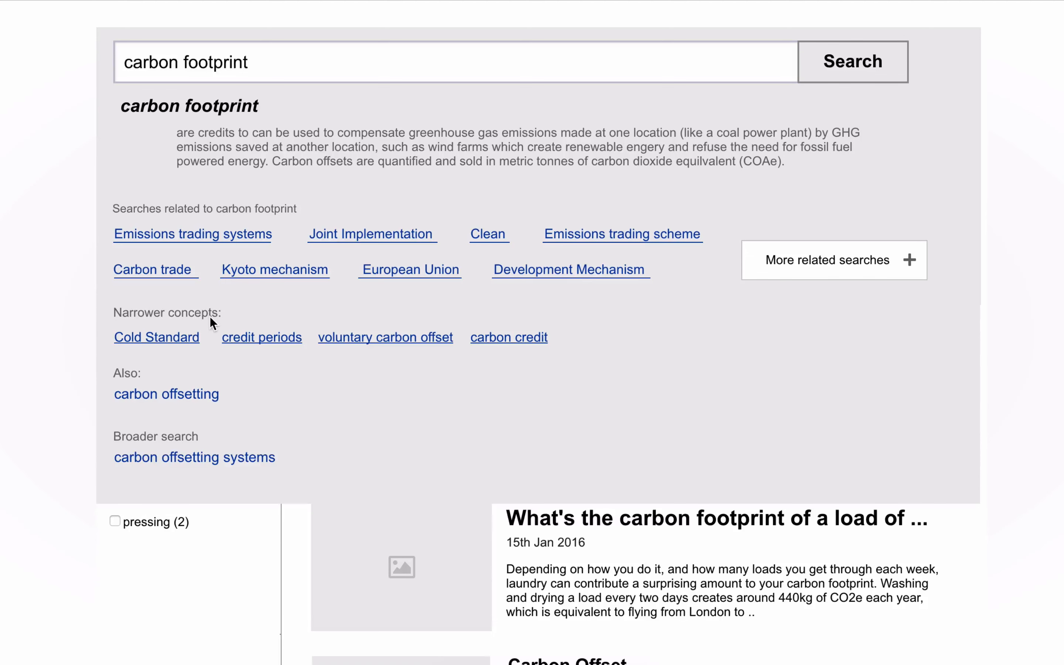
mouse_move(208, 435)
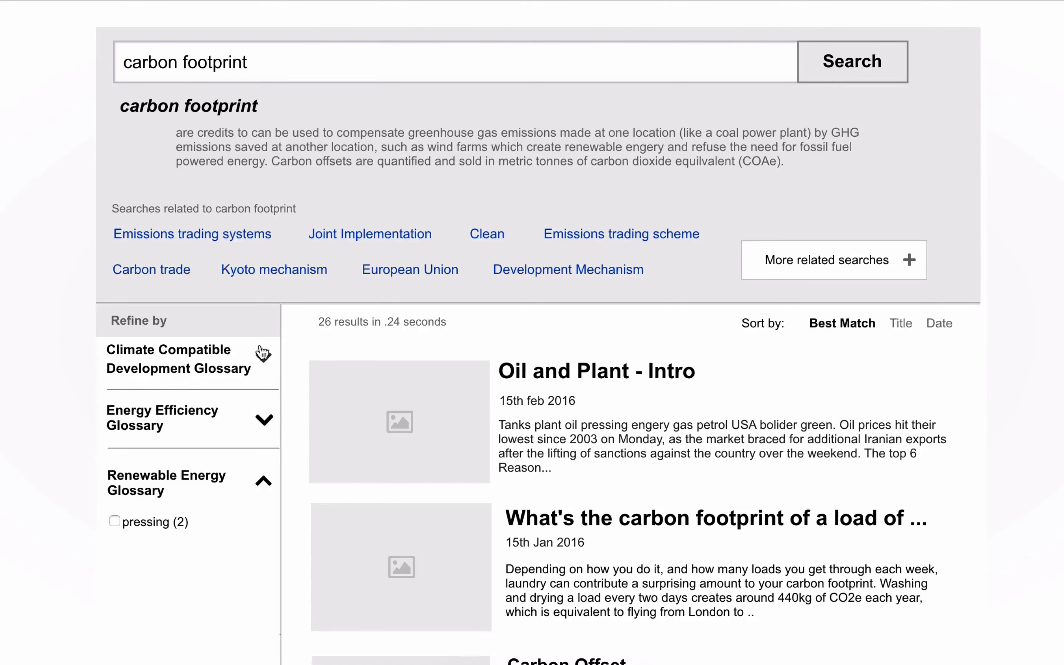
scroll(down, 3)
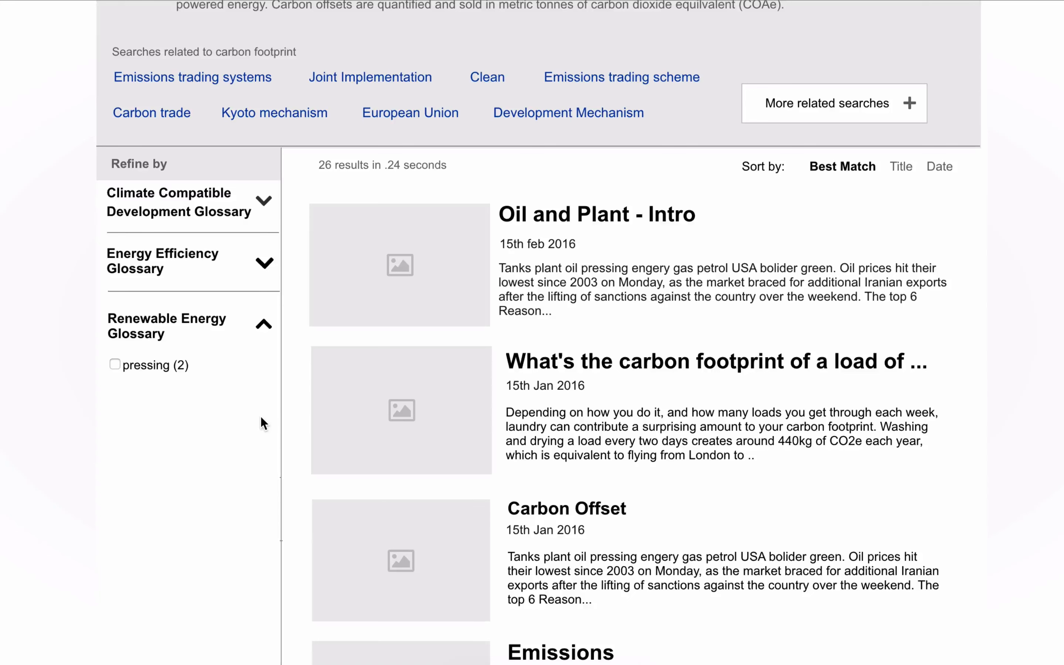
mouse_move(252, 207)
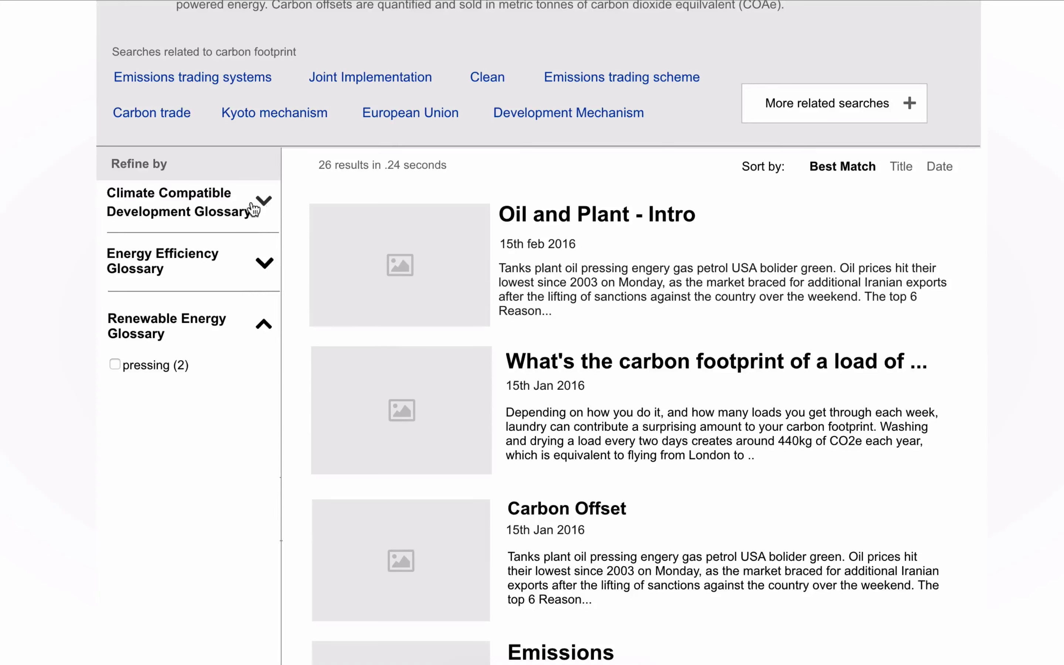
click(263, 201)
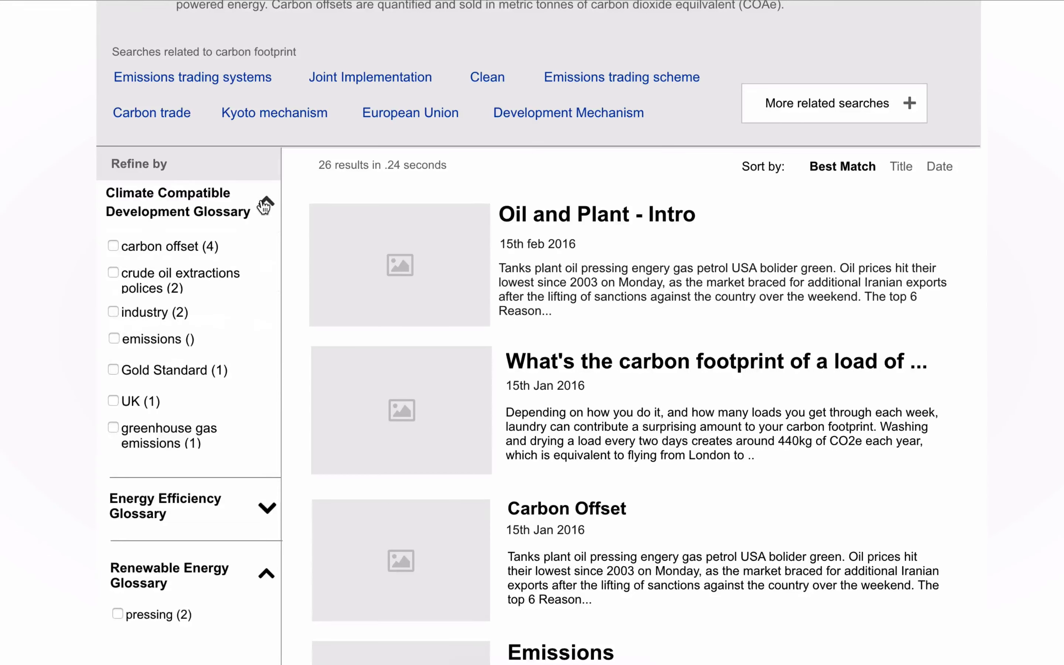
click(265, 203)
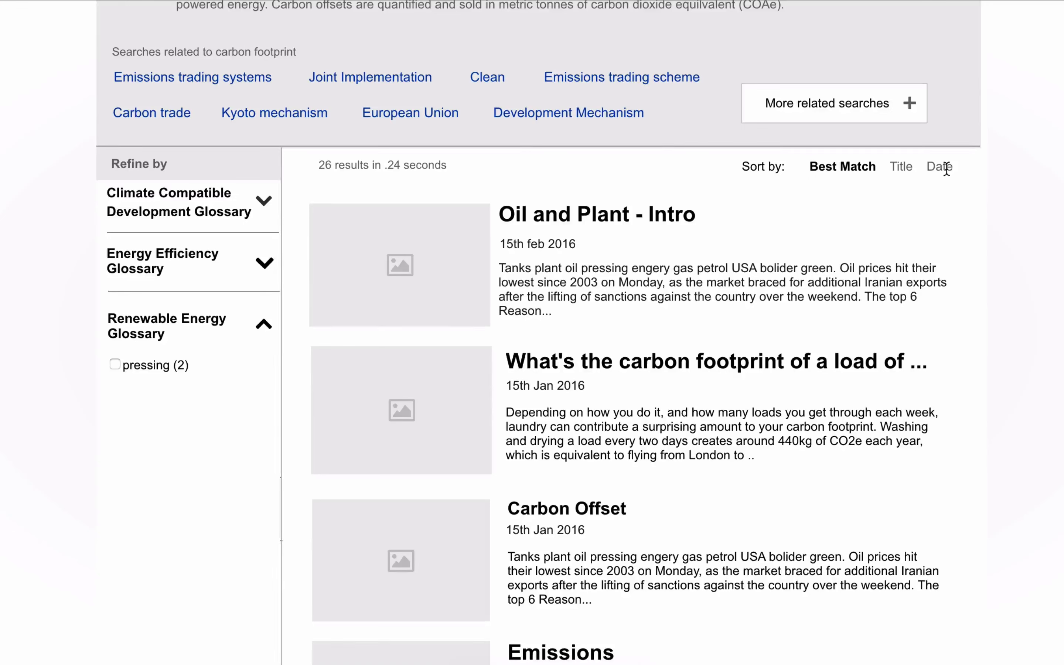
scroll(down, 3)
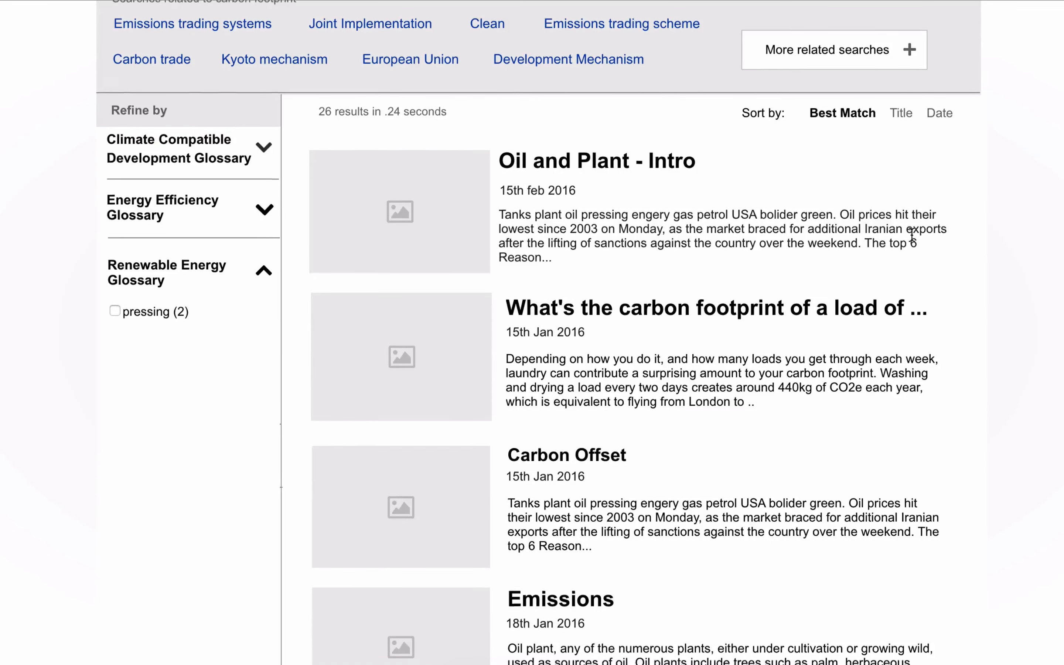
scroll(down, 3)
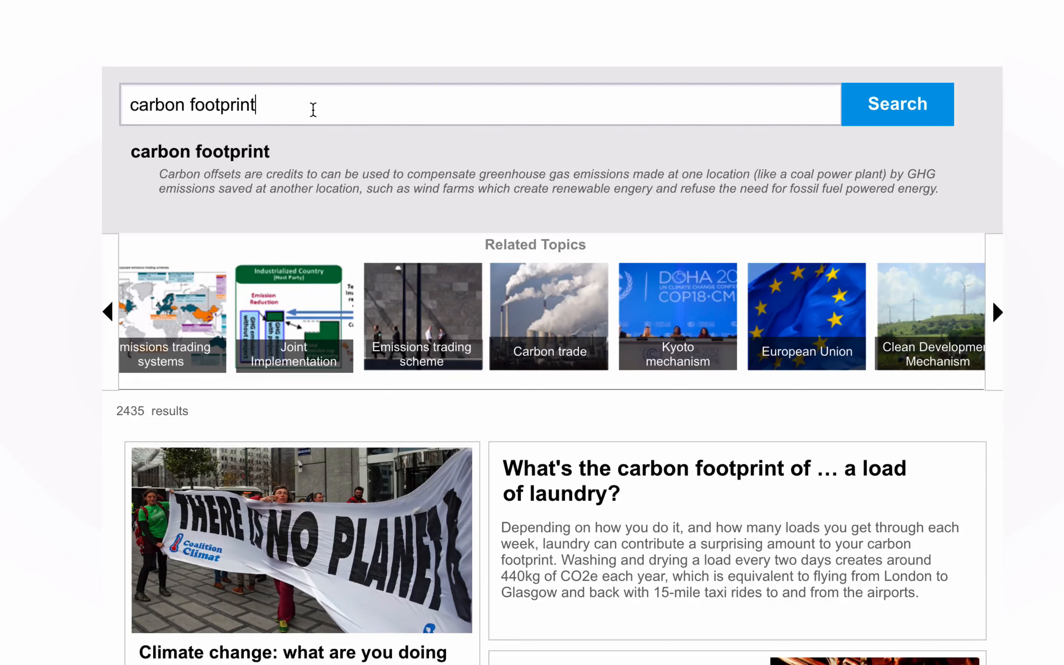
mouse_move(295, 155)
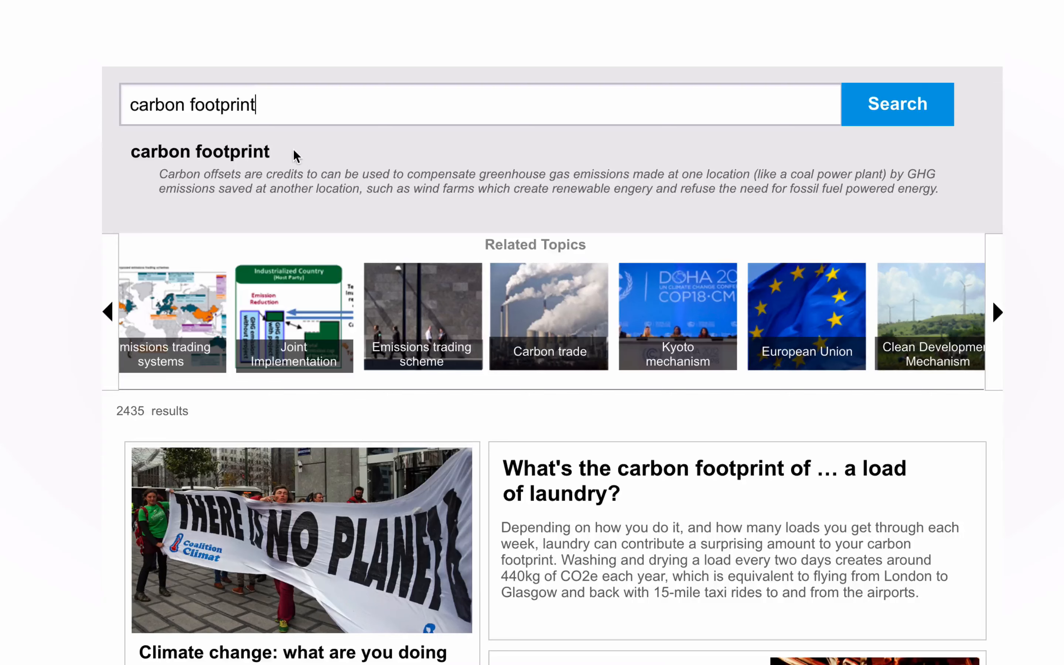
Step: Scroll down the carbon footprint results past the Related Topics carousel, result count and article cards
scroll(down, 3)
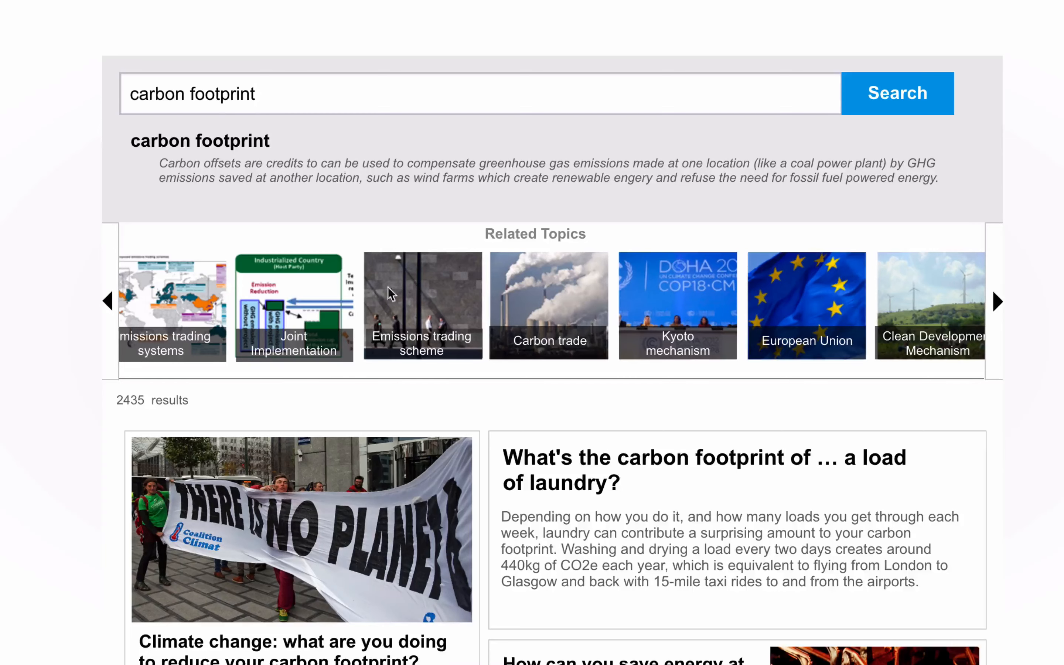
mouse_move(85, 333)
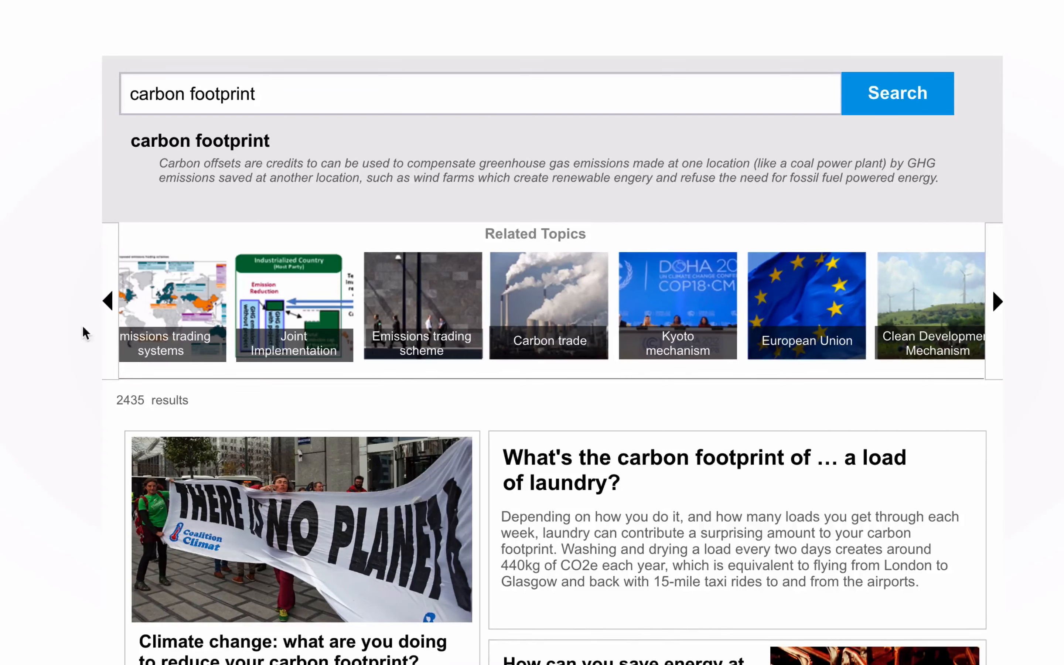
scroll(down, 3)
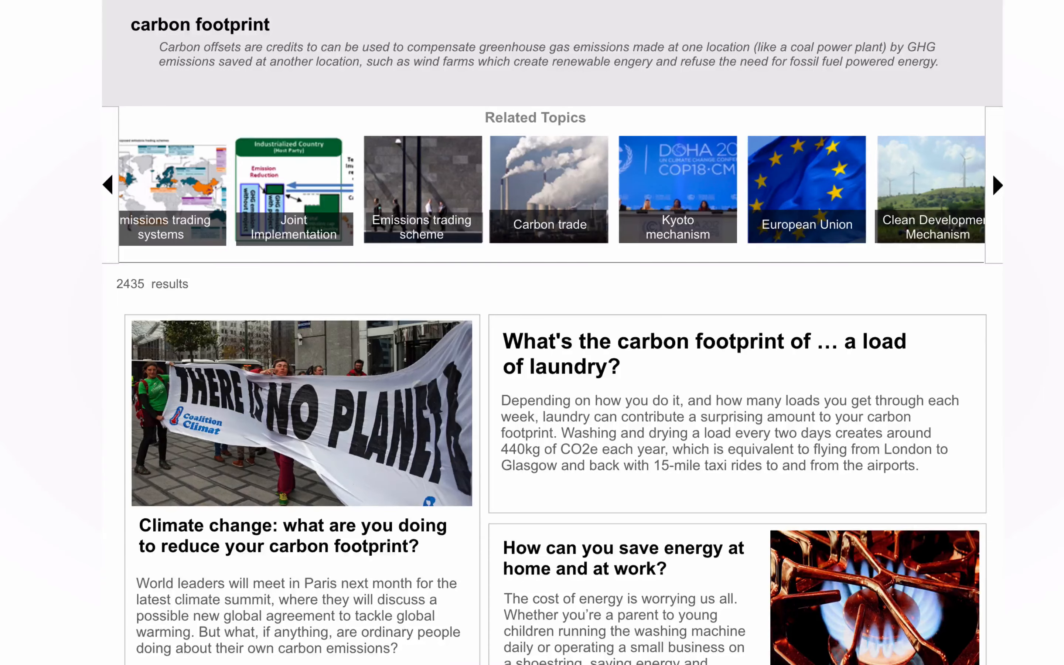
scroll(down, 3)
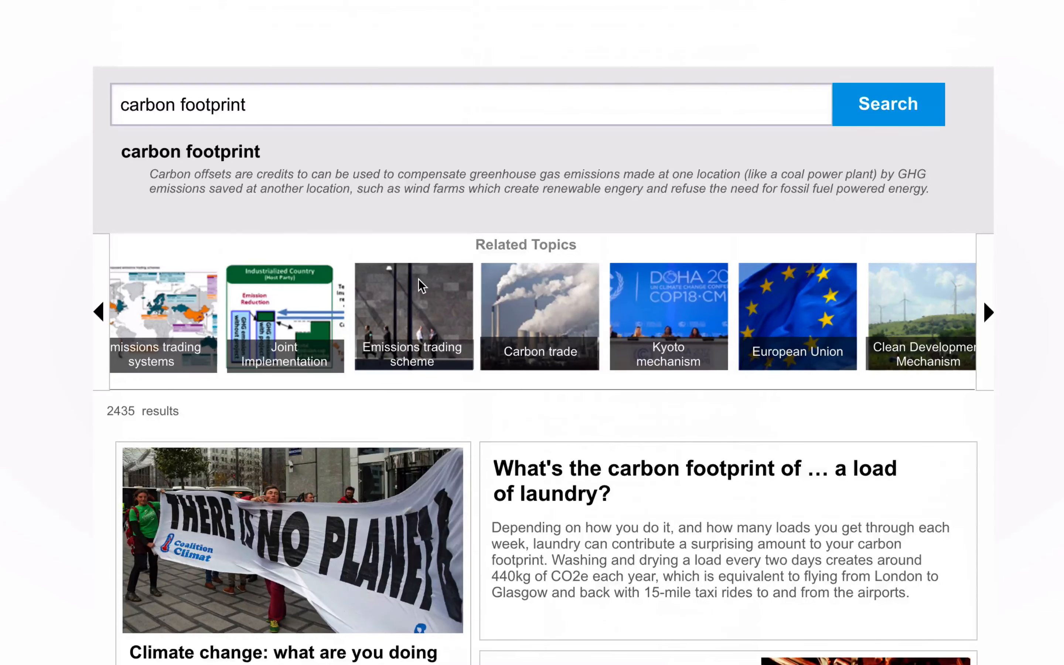
scroll(down, 3)
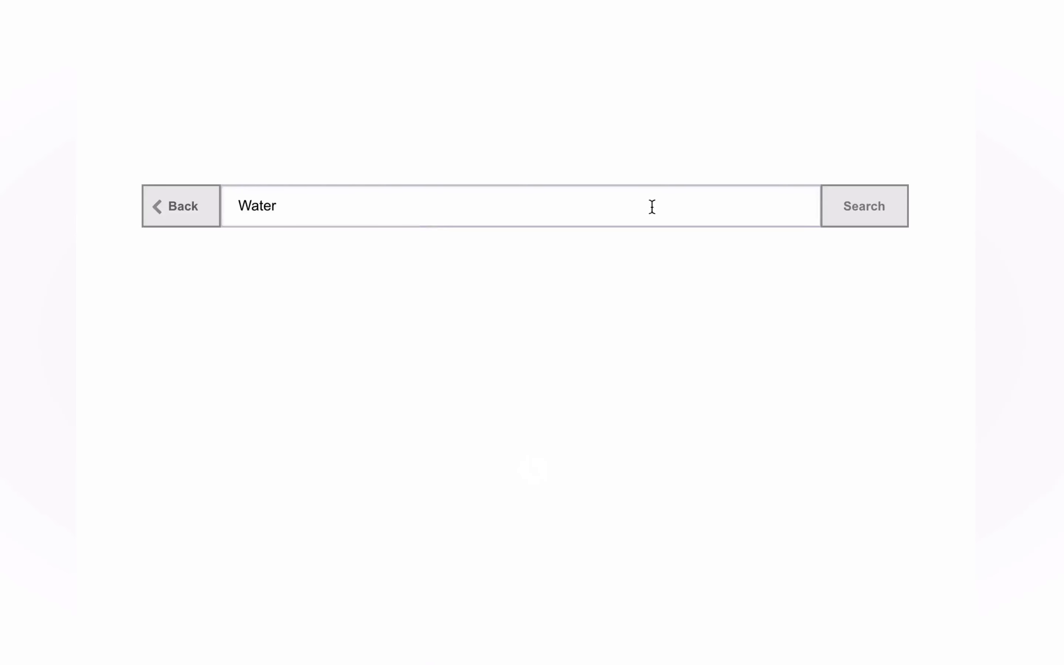
Step: Run the Water search to load the image mosaic of related topics
click(863, 206)
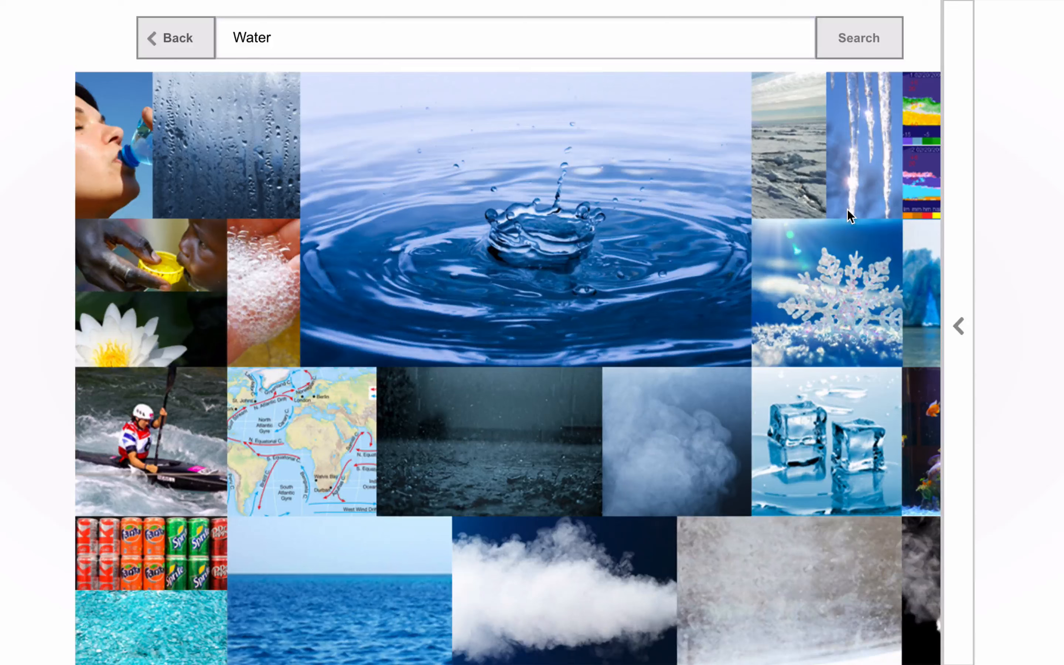
mouse_move(791, 156)
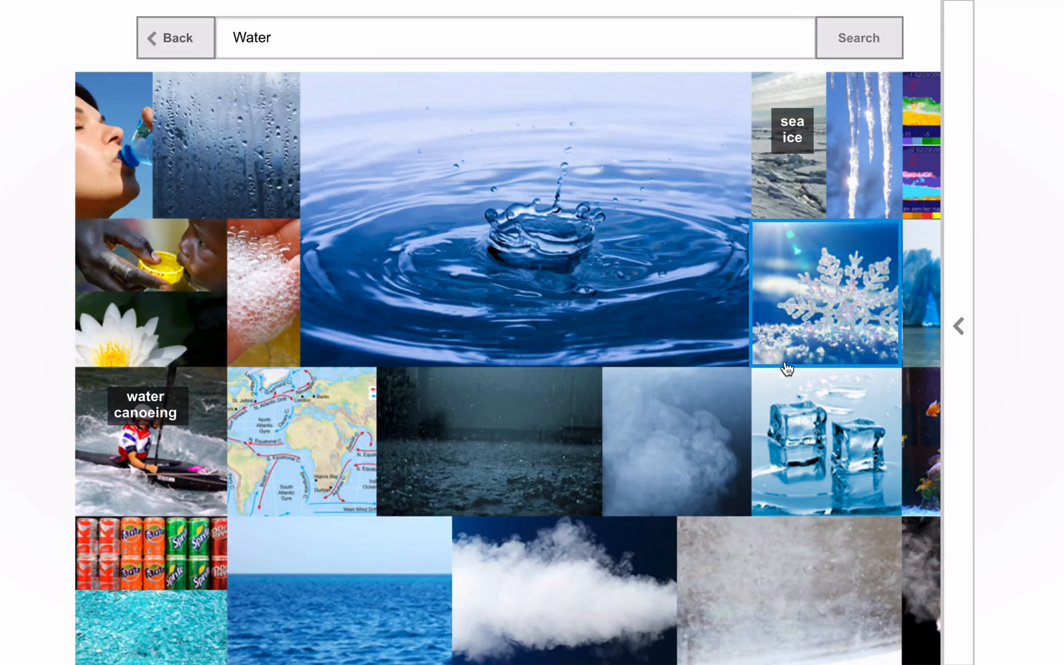
mouse_move(780, 345)
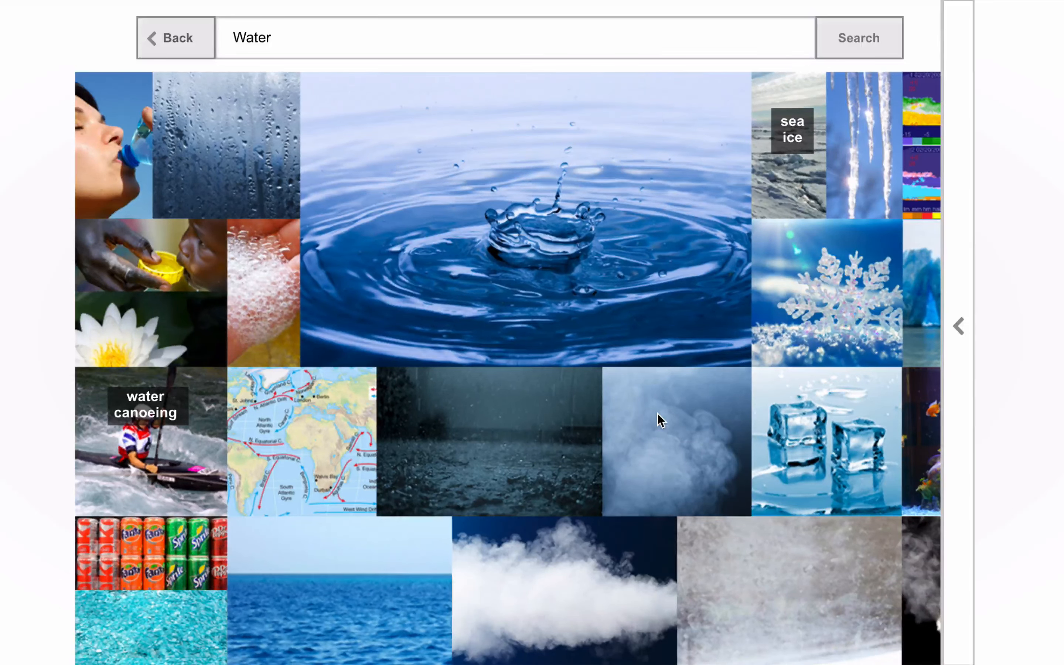
mouse_move(953, 336)
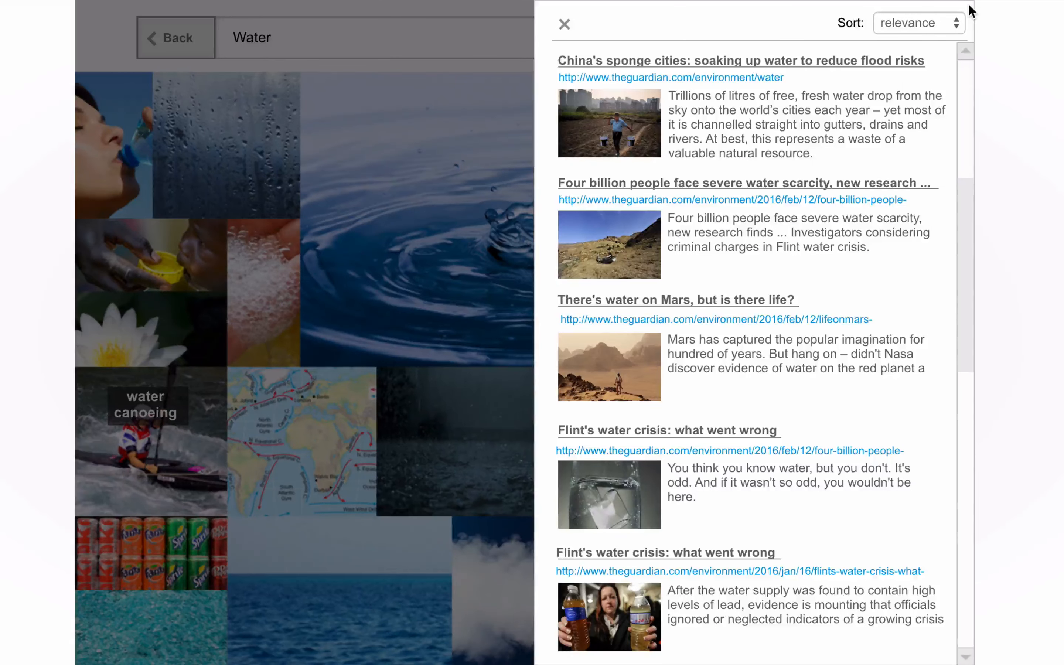
Step: Read the China's sponge cities article, then close it and the water article list
click(917, 22)
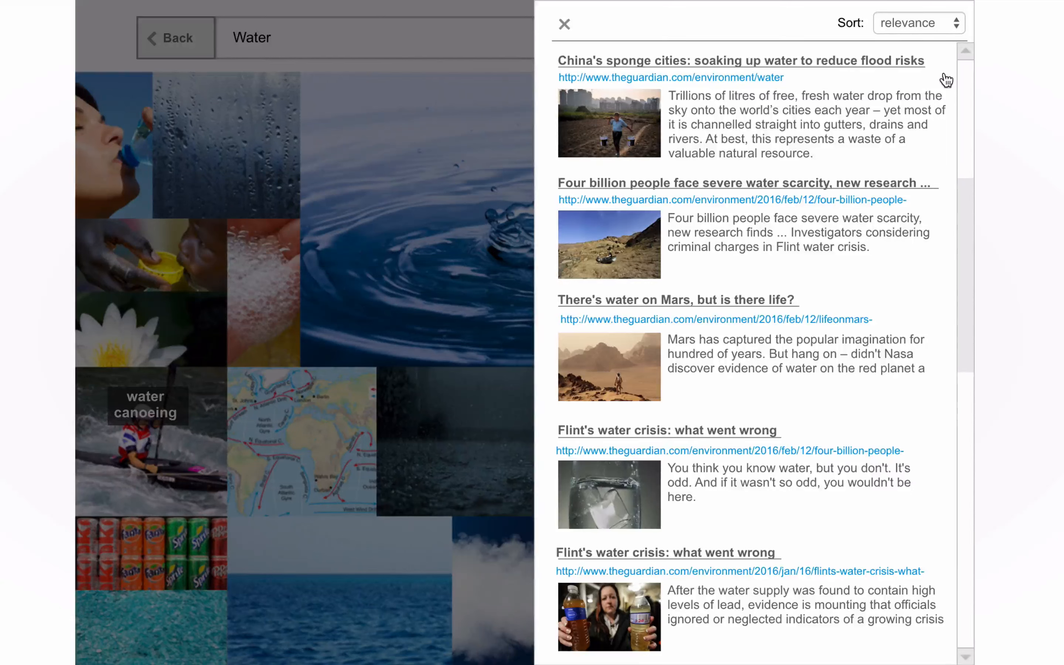
click(563, 24)
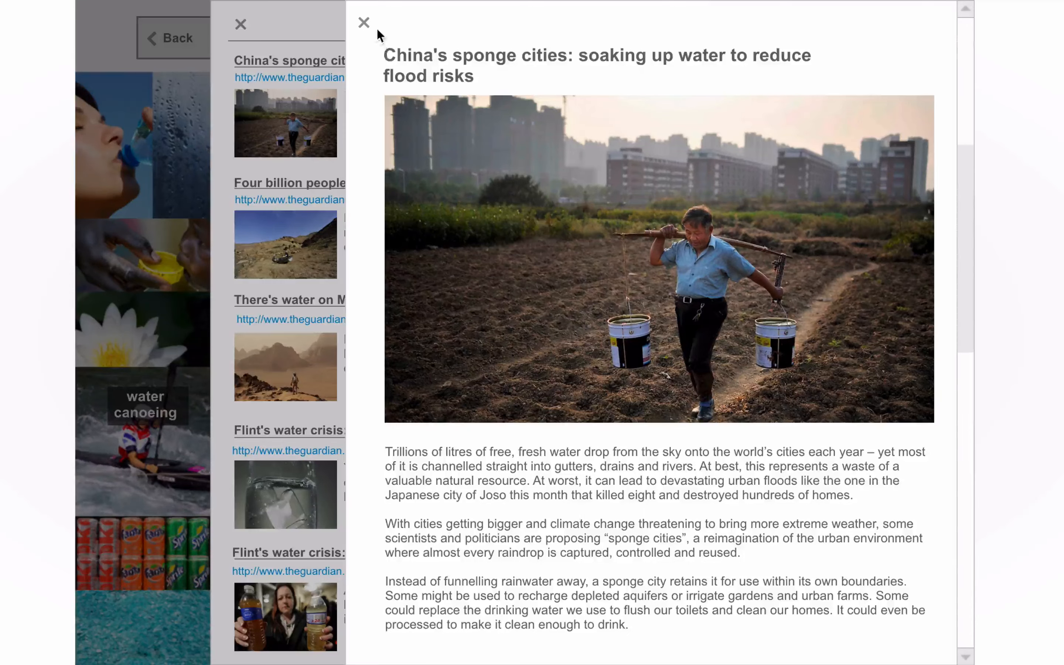
mouse_move(574, 90)
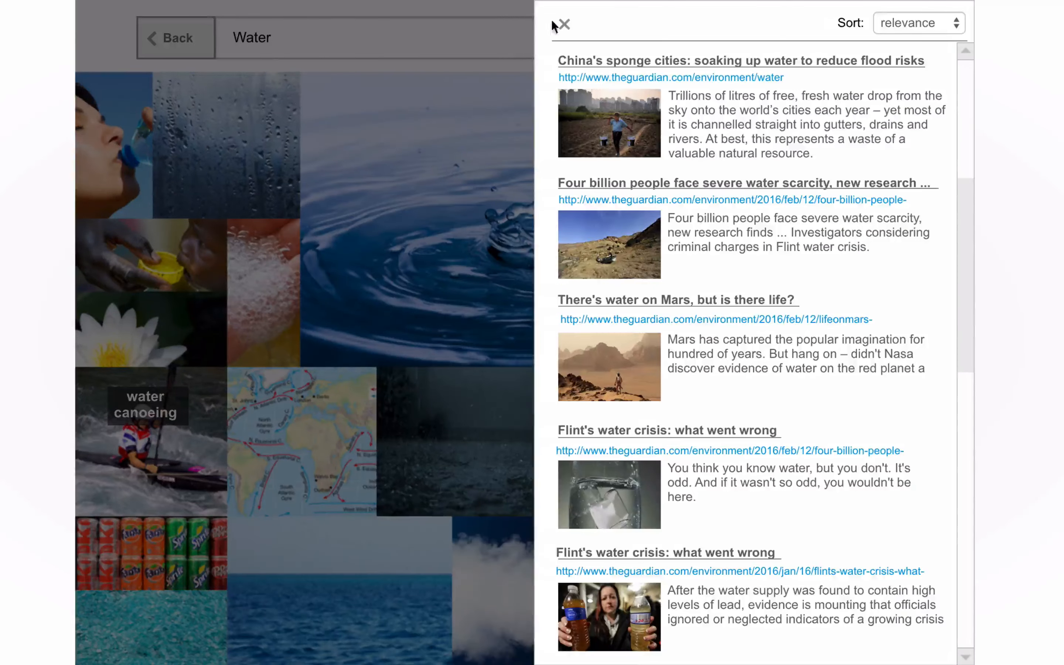
click(562, 24)
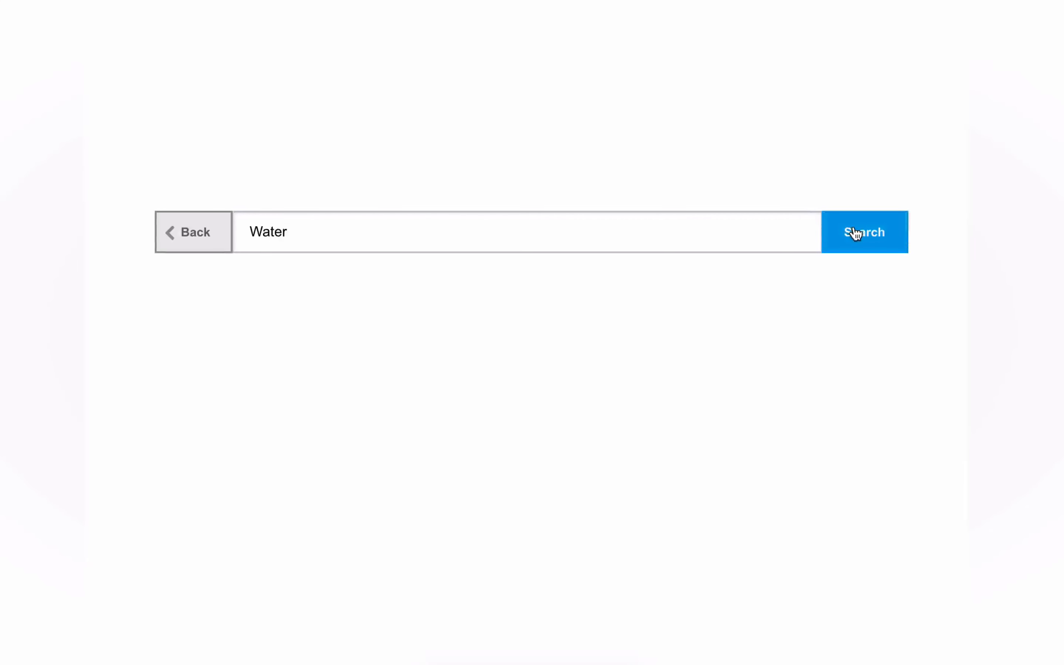
Step: Run the Water search to show the photo-circle bubble map and bring up the water article list
click(863, 231)
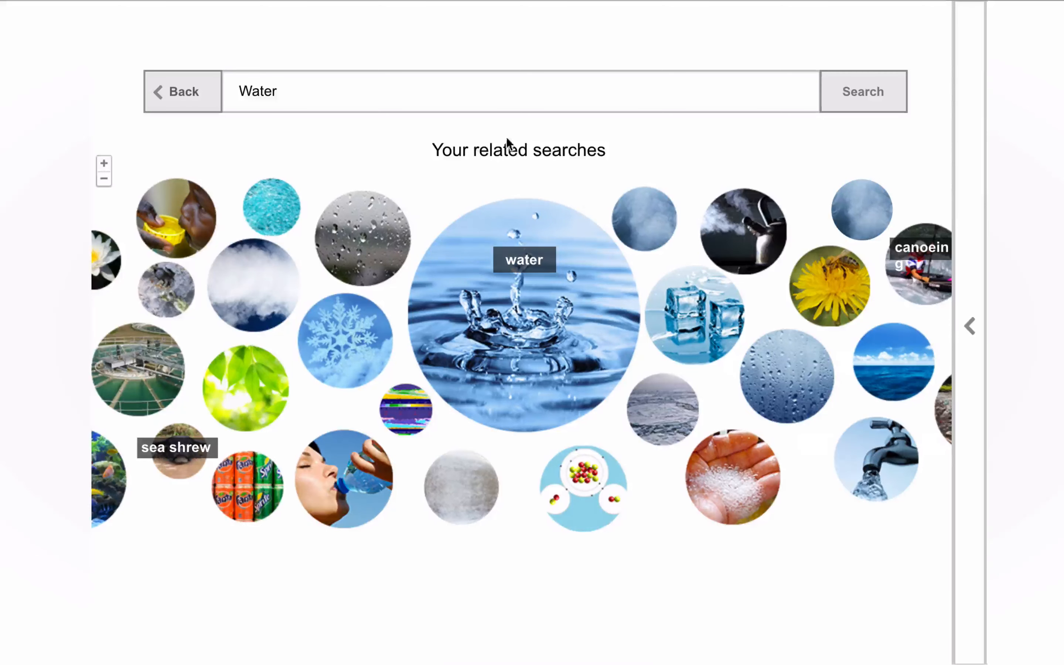
click(519, 91)
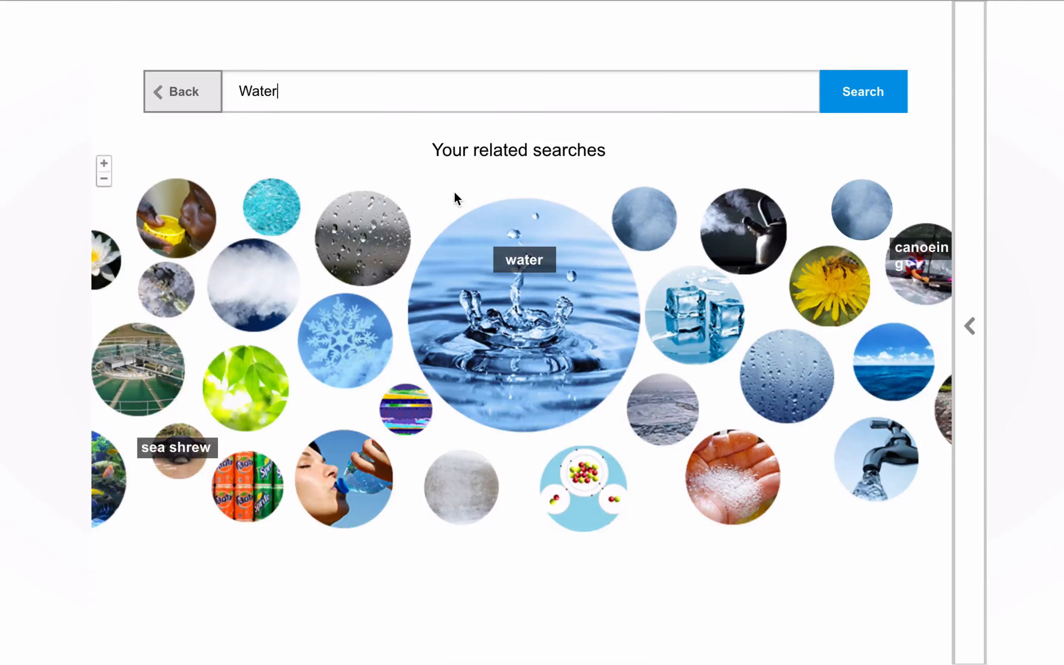
mouse_move(410, 190)
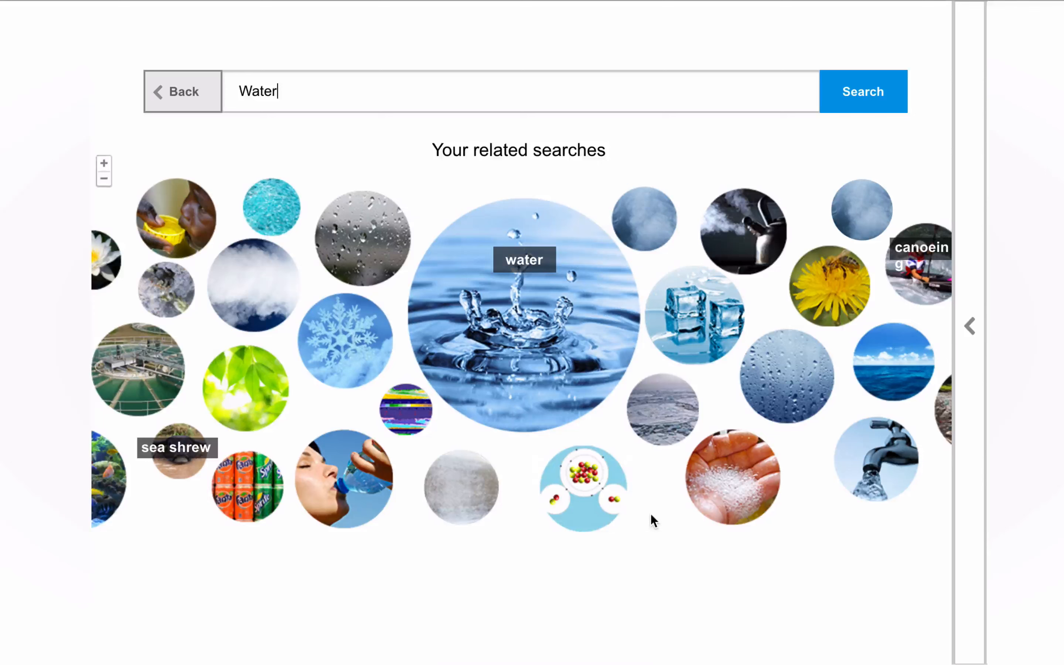
click(862, 91)
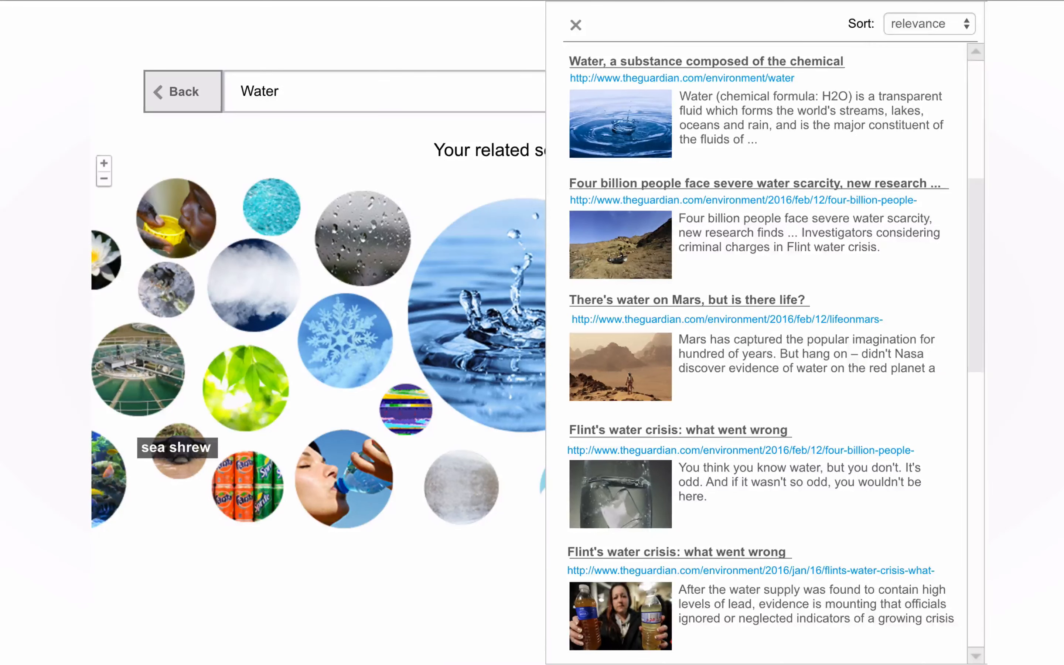
Step: Keep sorting by relevance, reopen the water topic's articles and read the water-as-a-substance article
click(928, 23)
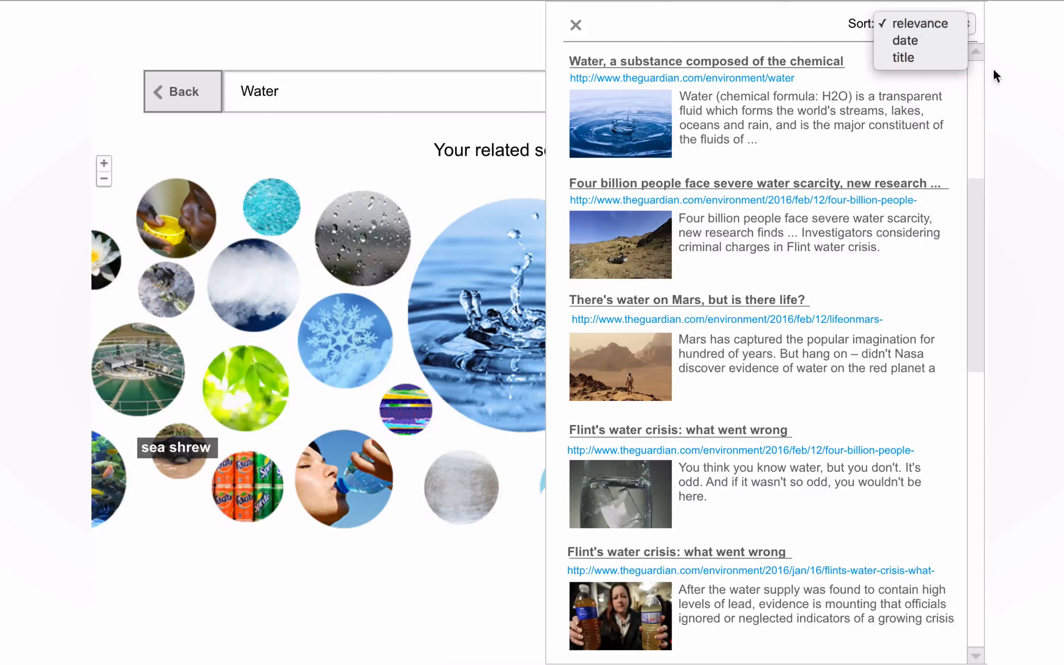
click(920, 23)
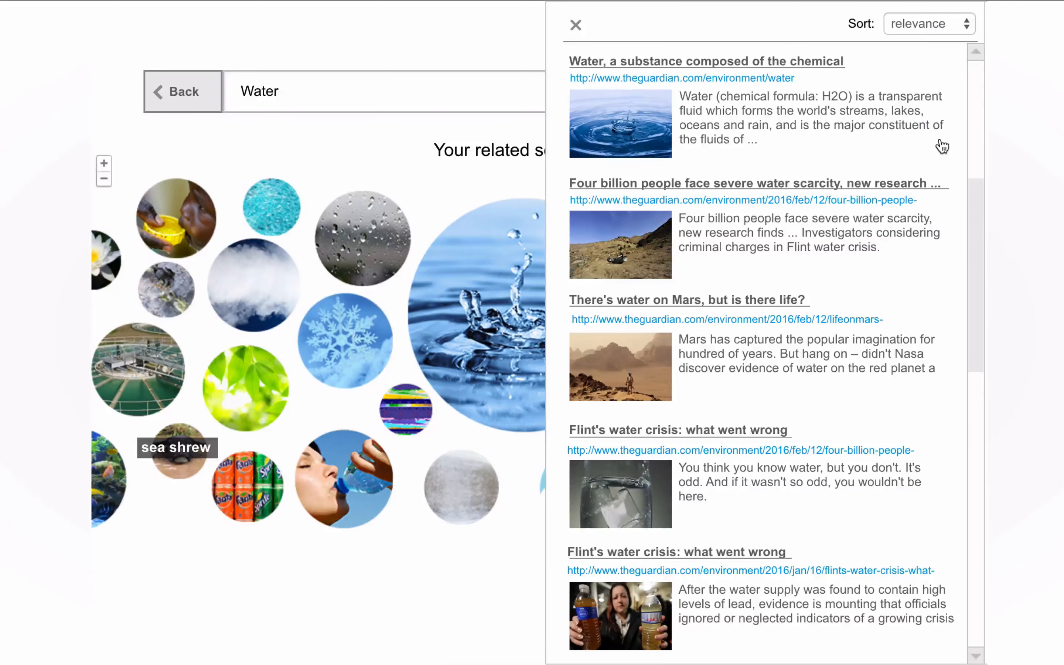
click(575, 25)
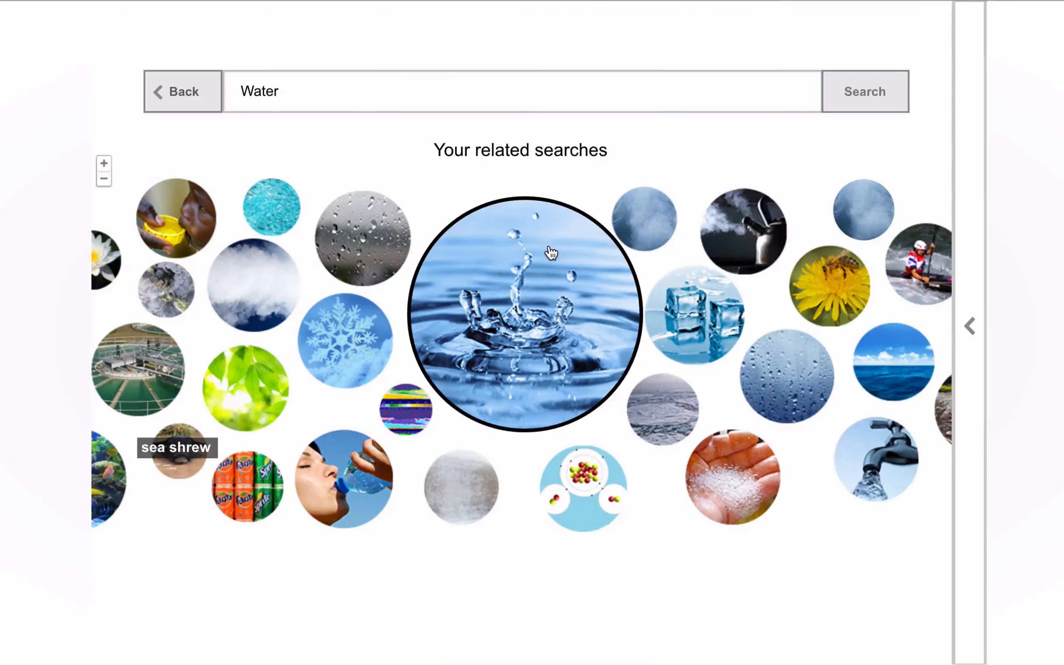
click(519, 312)
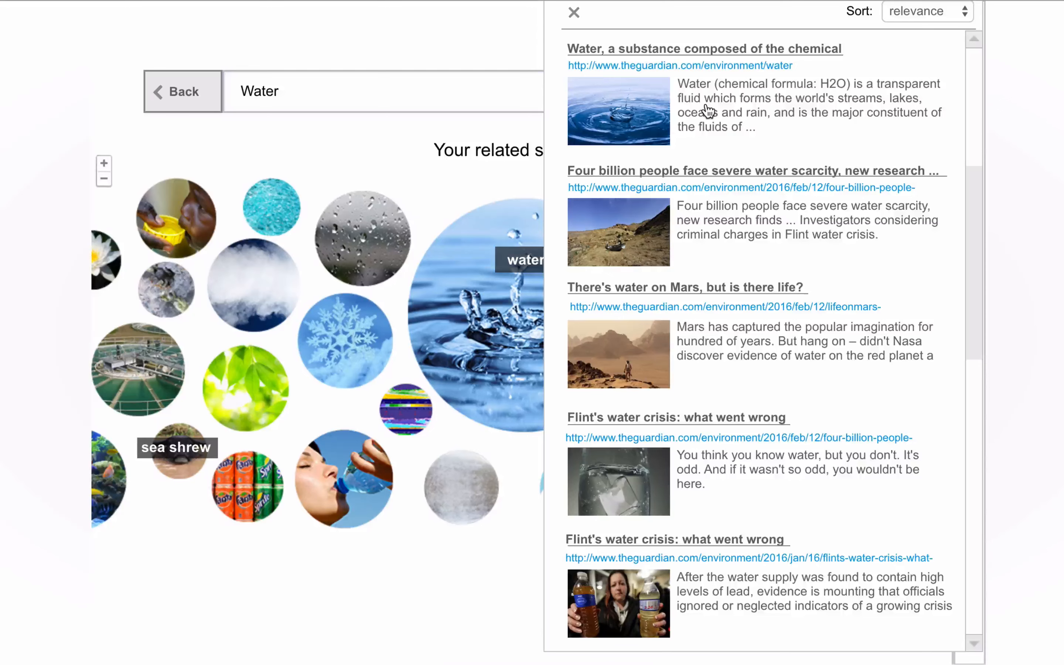
click(703, 48)
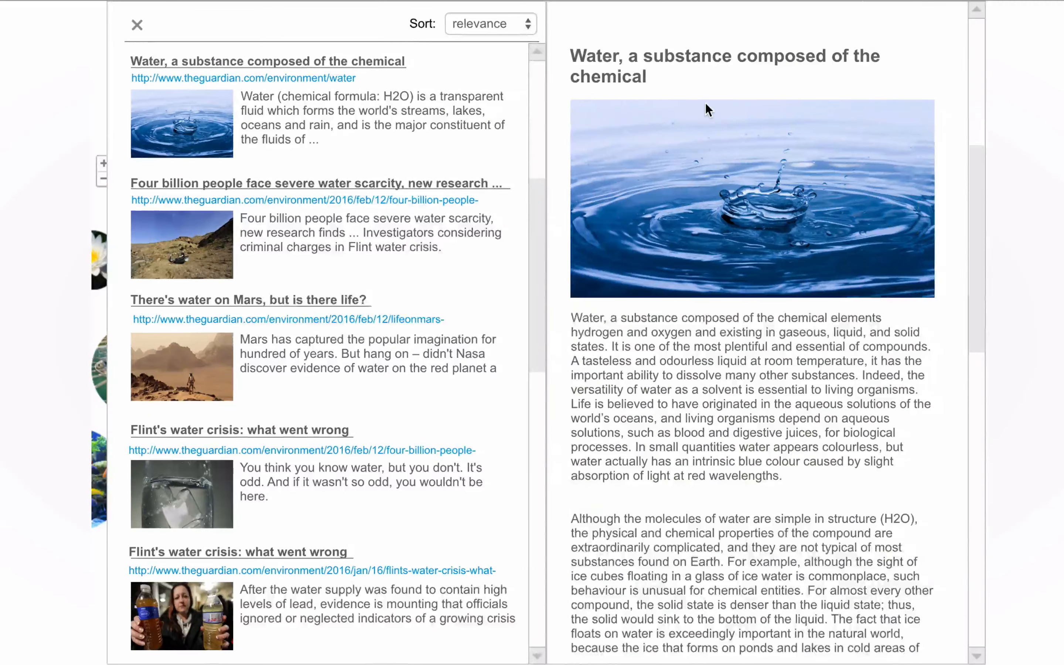